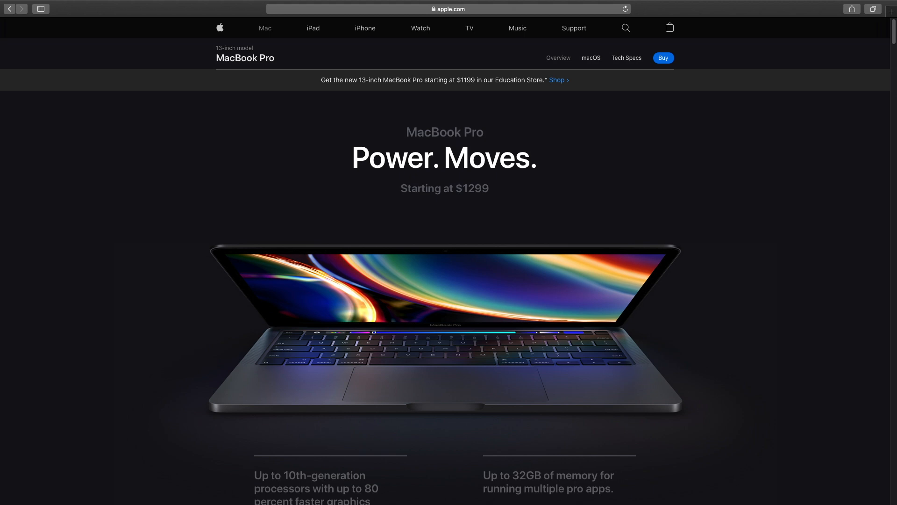
- Start buying the 13-inch MacBook Pro, reaching the Core i5, 32GB, 1TB build at $2,399
left_click(663, 58)
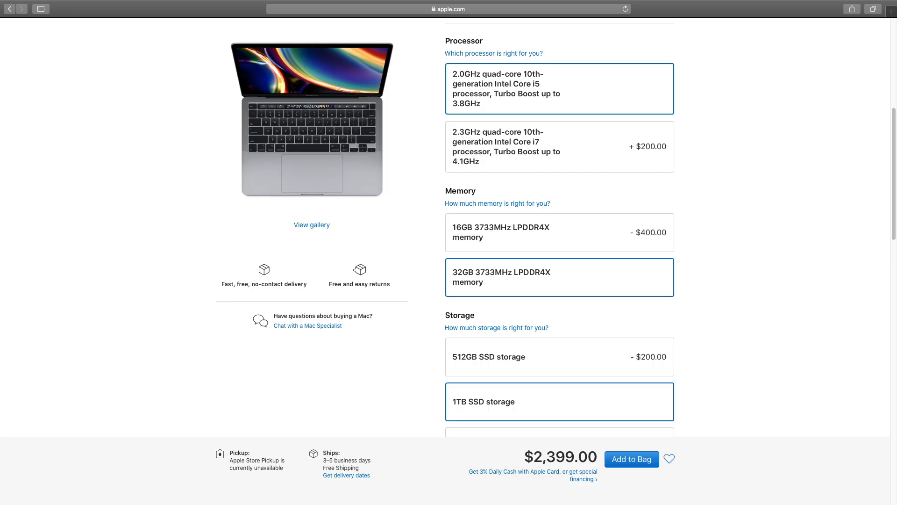